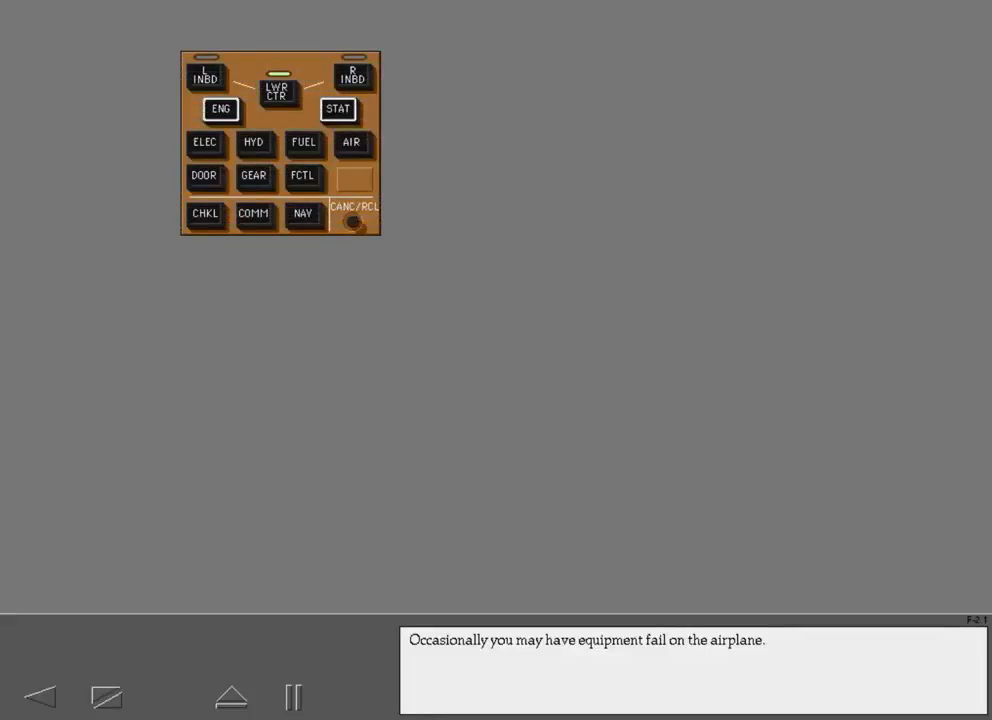
# View the Display Select Panel intro with L INBD and CHKL failed, then advance.
pyautogui.click(204, 214)
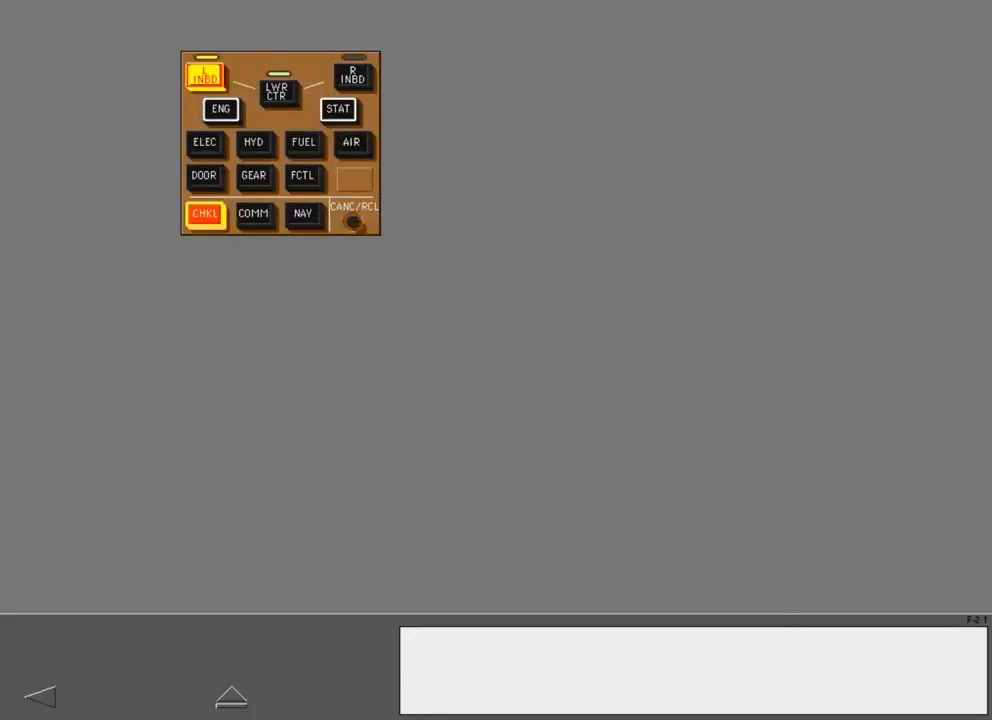
pyautogui.click(338, 109)
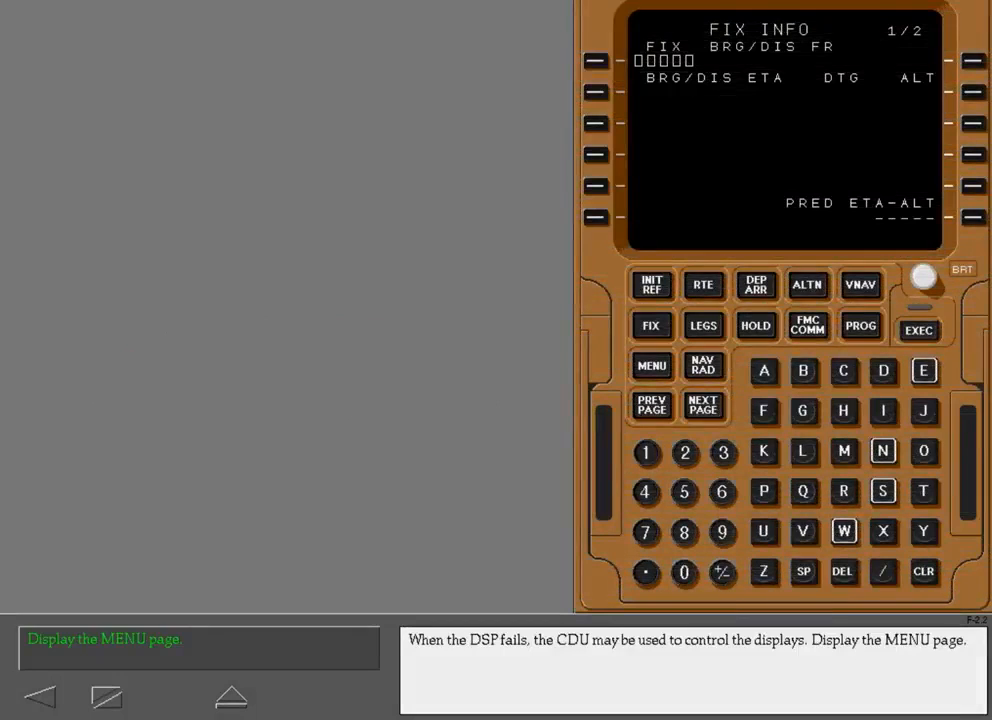
# Replace the FIX INFO page with the CDU MENU page and continue the lesson.
pyautogui.click(651, 364)
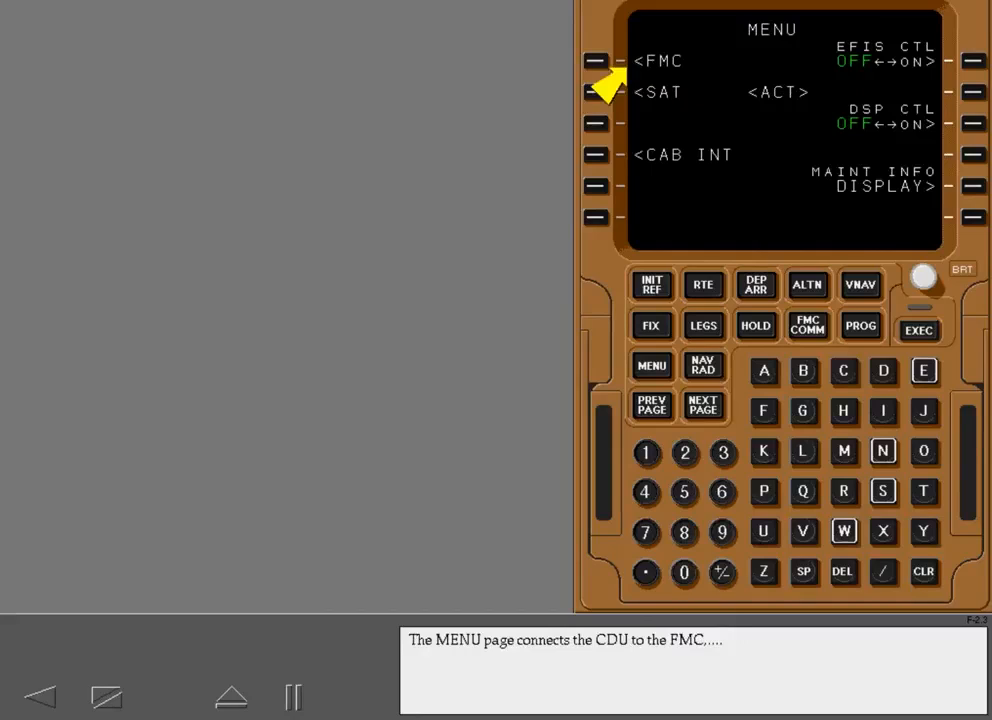
pyautogui.click(595, 92)
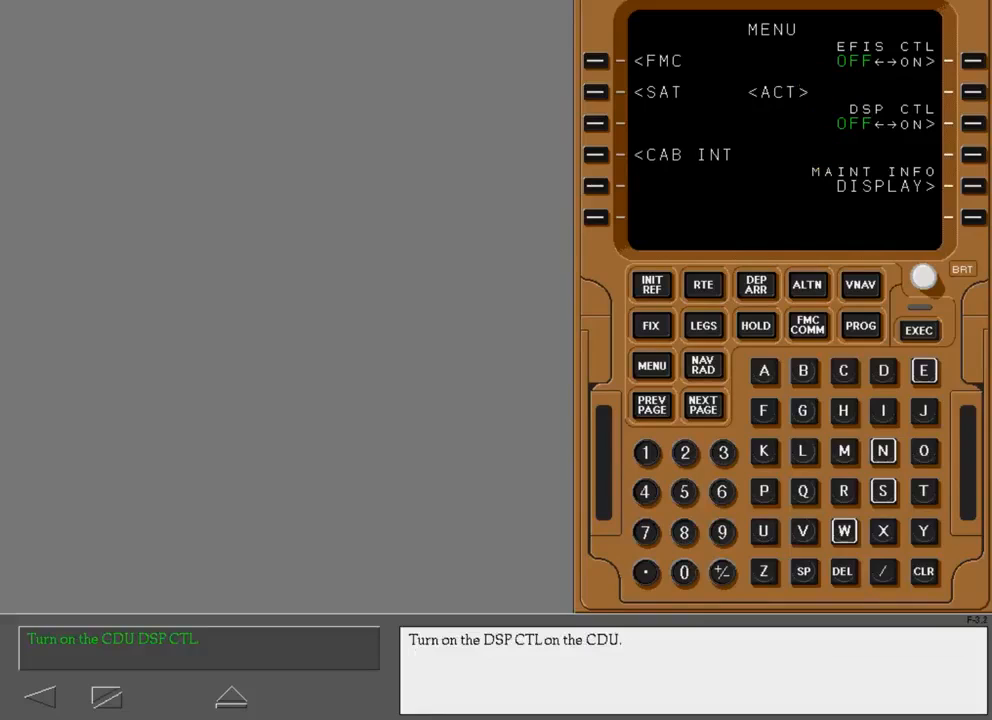
# Toggle DSP CTL from OFF to ON on the MENU page.
pyautogui.click(974, 122)
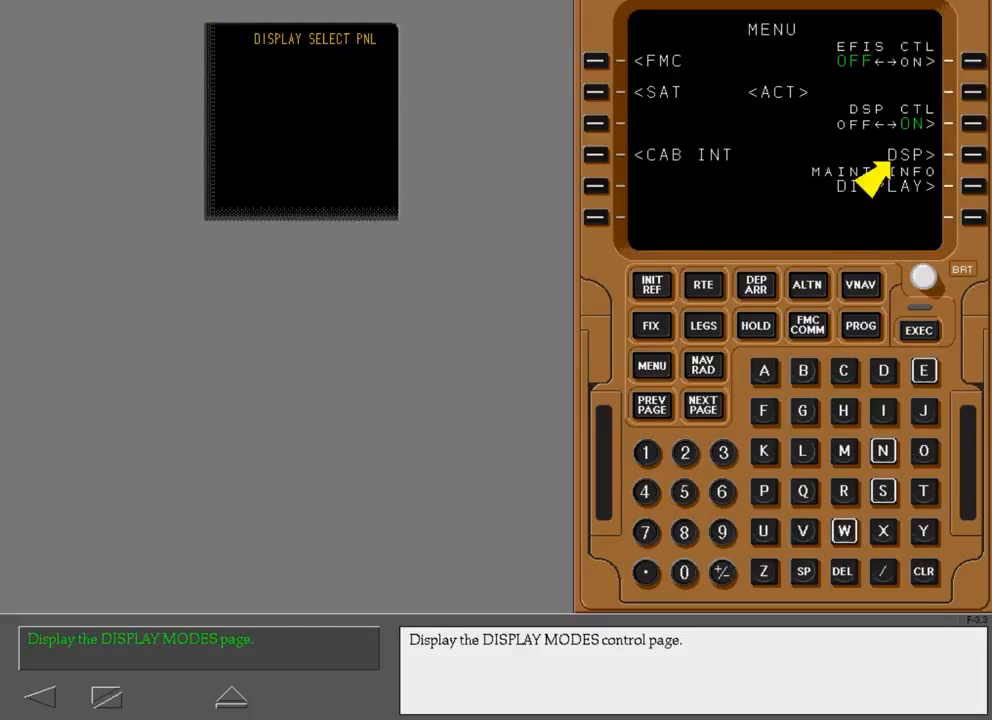
# Select DSP> on the MENU page to show DISPLAY MODES.
pyautogui.click(931, 155)
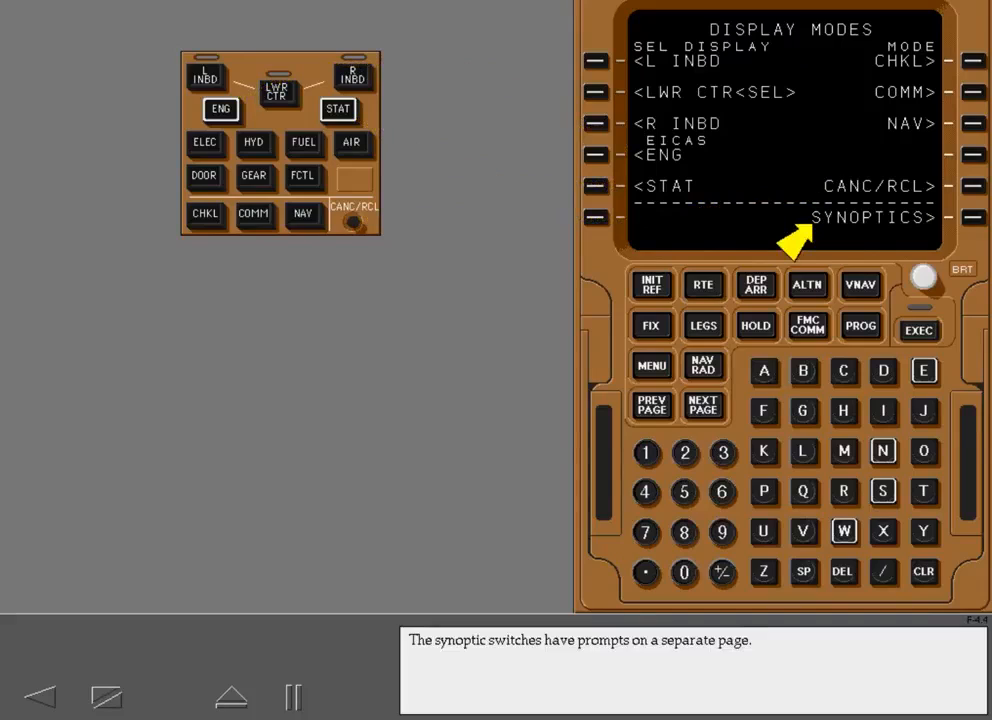
pyautogui.click(960, 218)
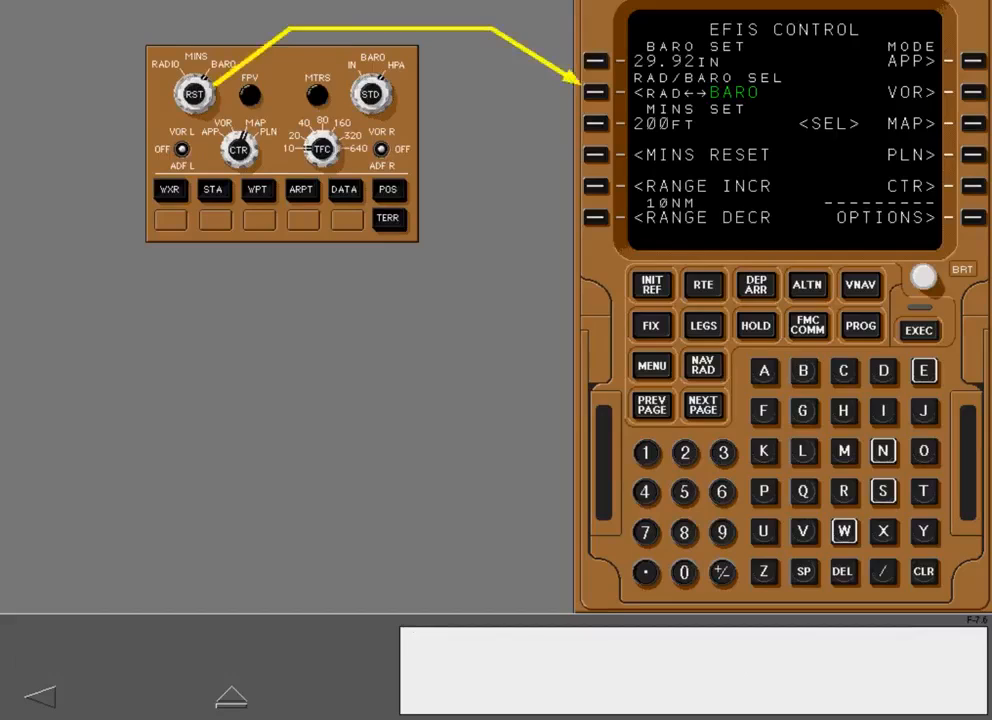
pyautogui.click(595, 92)
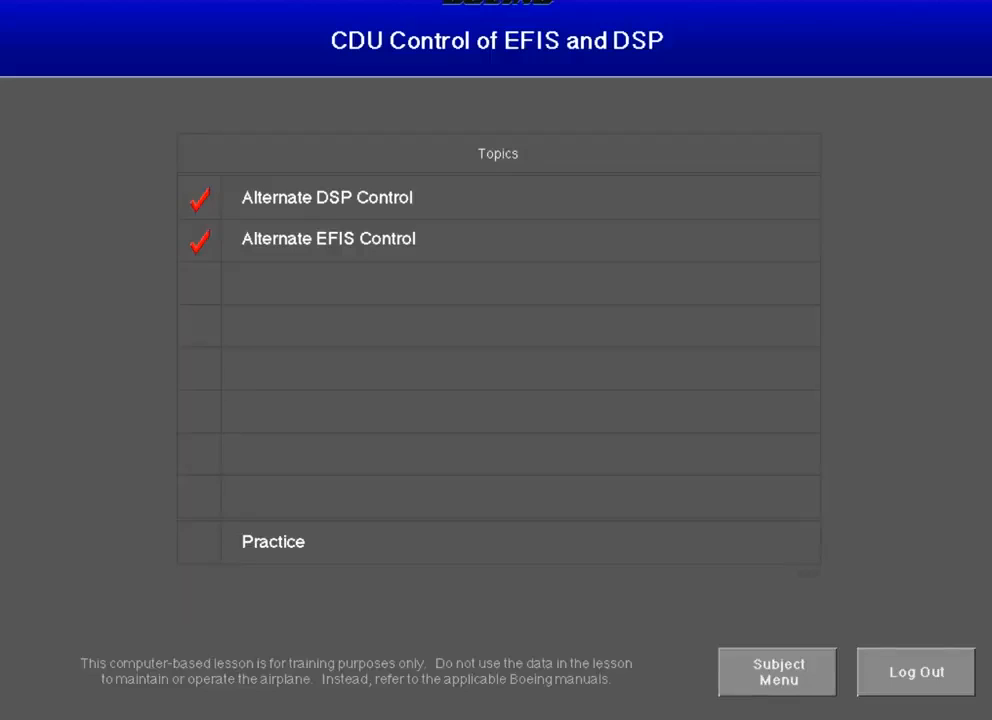
# Begin the AIR synoptic practice and select L INBD on DISPLAY SYNOPTICS.
pyautogui.click(273, 541)
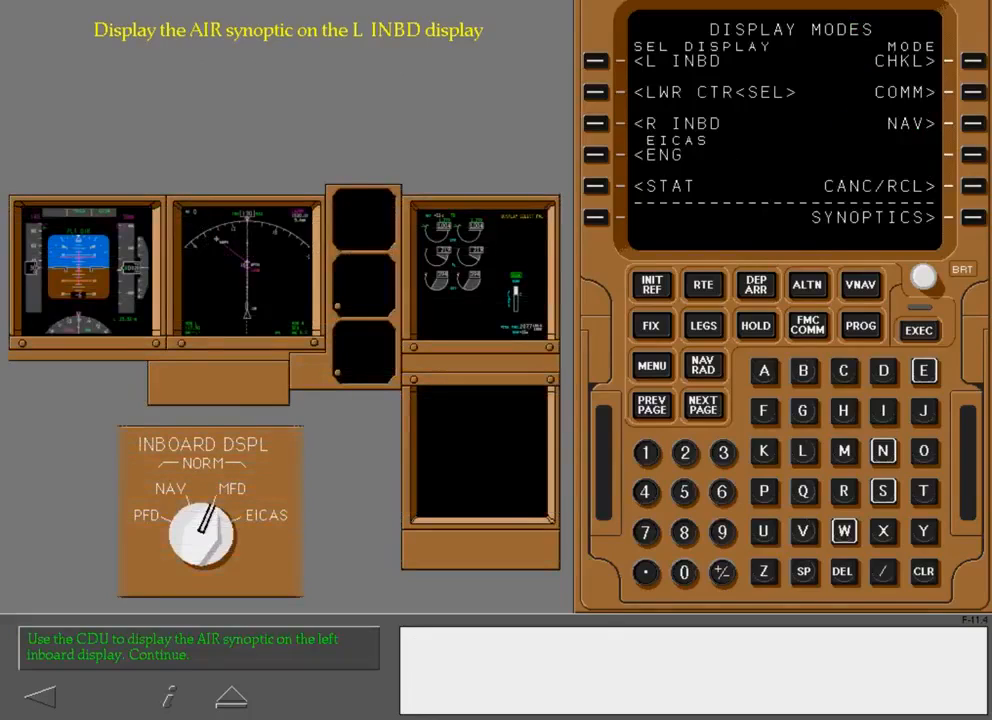
pyautogui.click(972, 217)
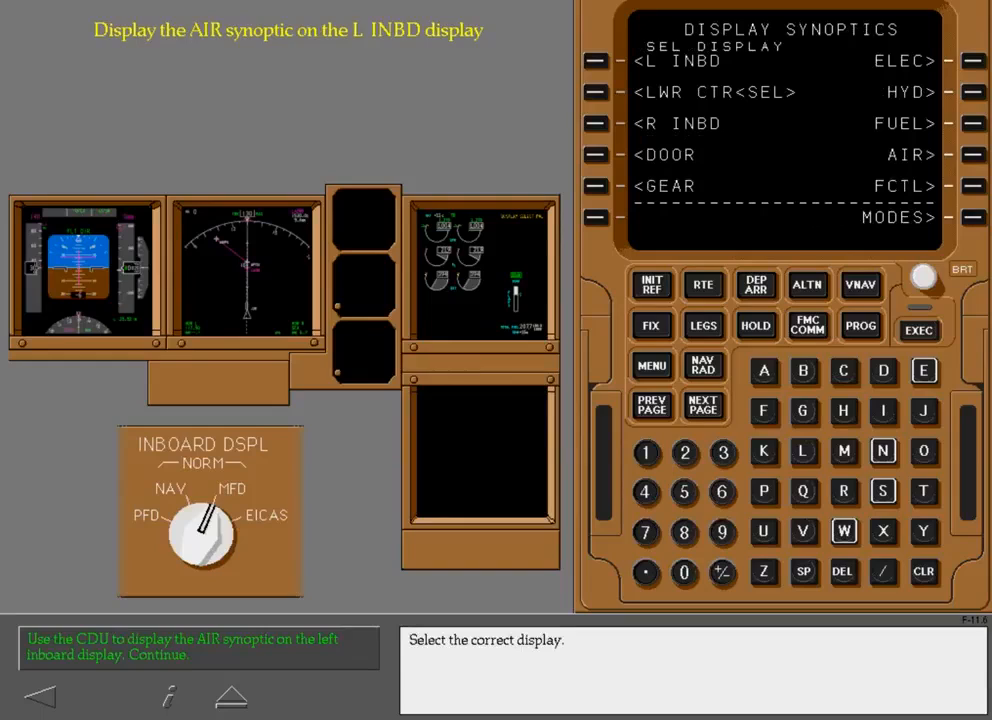
pyautogui.click(595, 60)
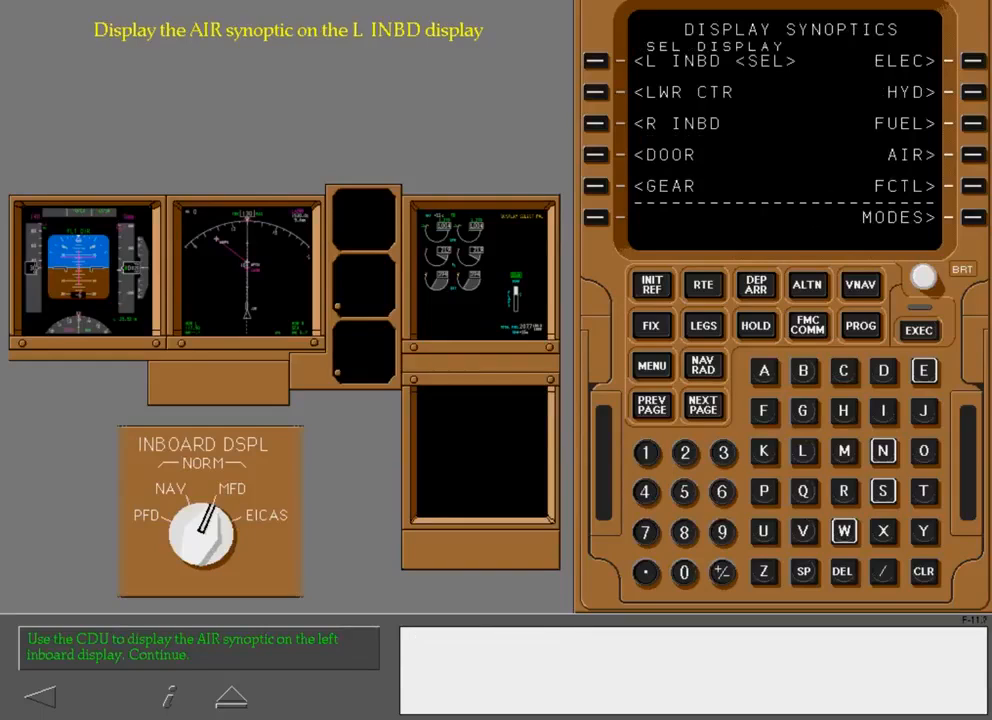